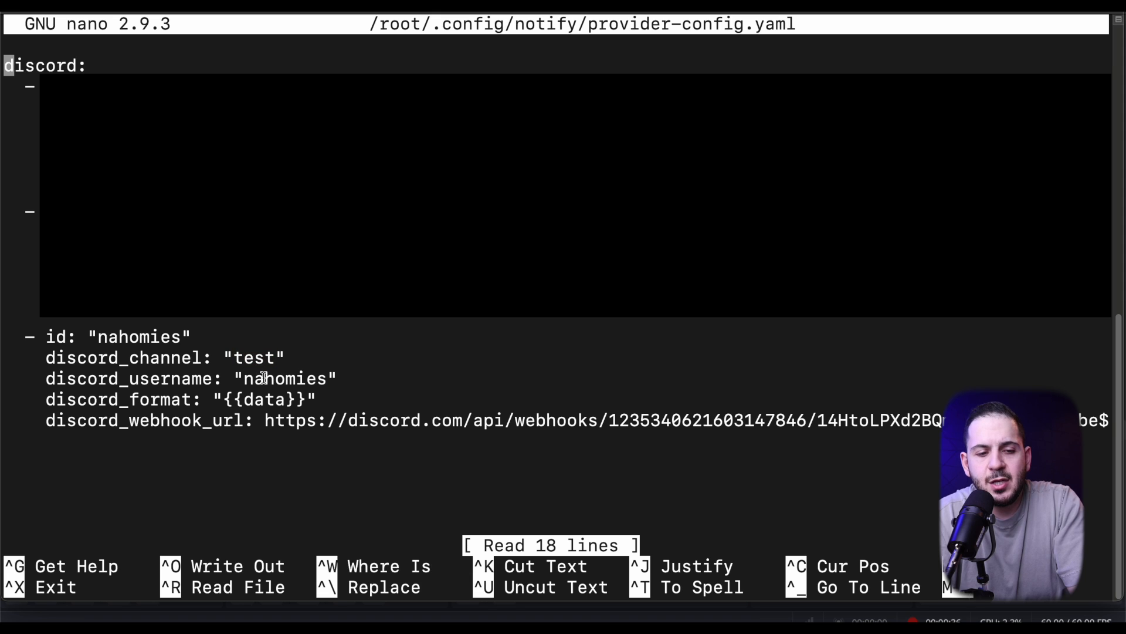
Step: Confirm the nahomies Discord webhook entry in provider-config.yaml and bring up Discord's empty #test channel
double_click(284, 378)
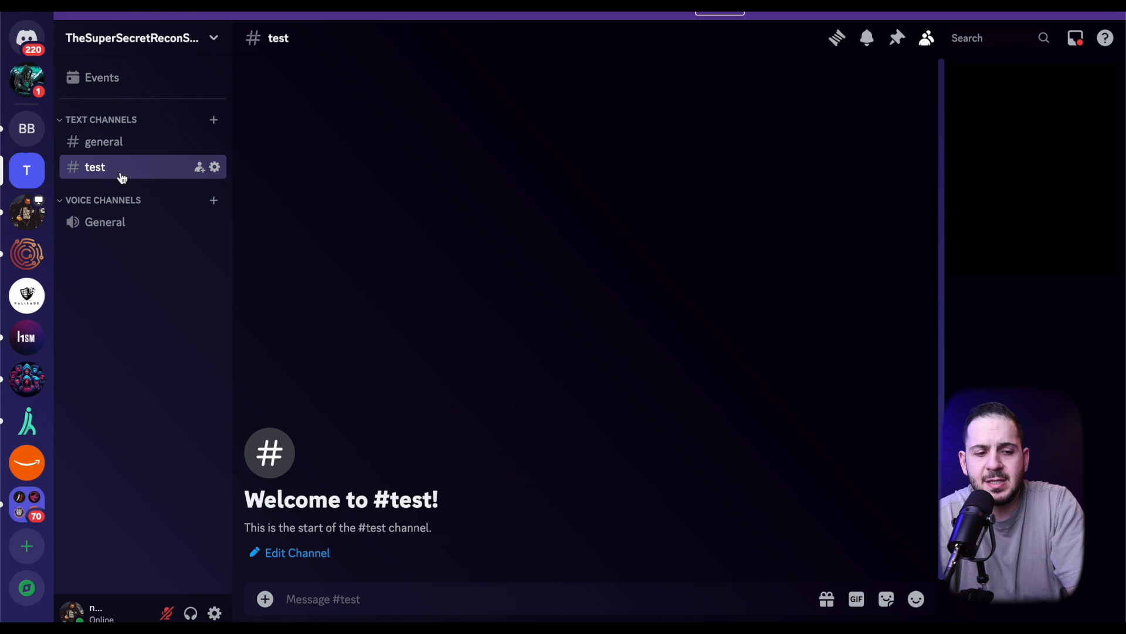
Step: View the #test channel's Integrations settings listing its one webhook, then return to Terminal
right_click(95, 167)
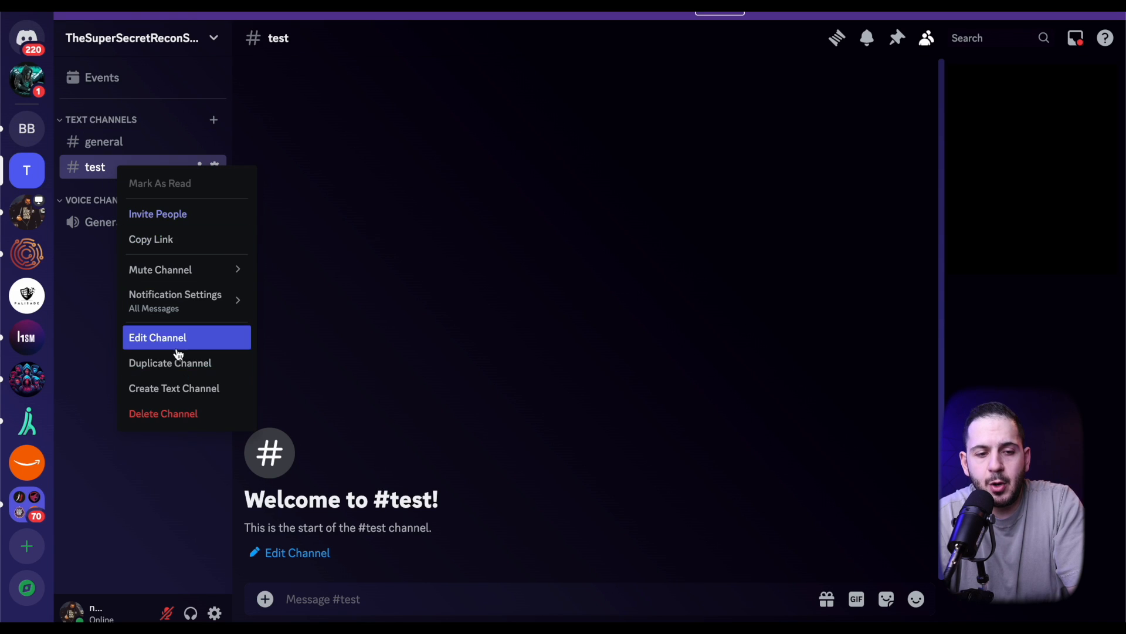
left_click(157, 337)
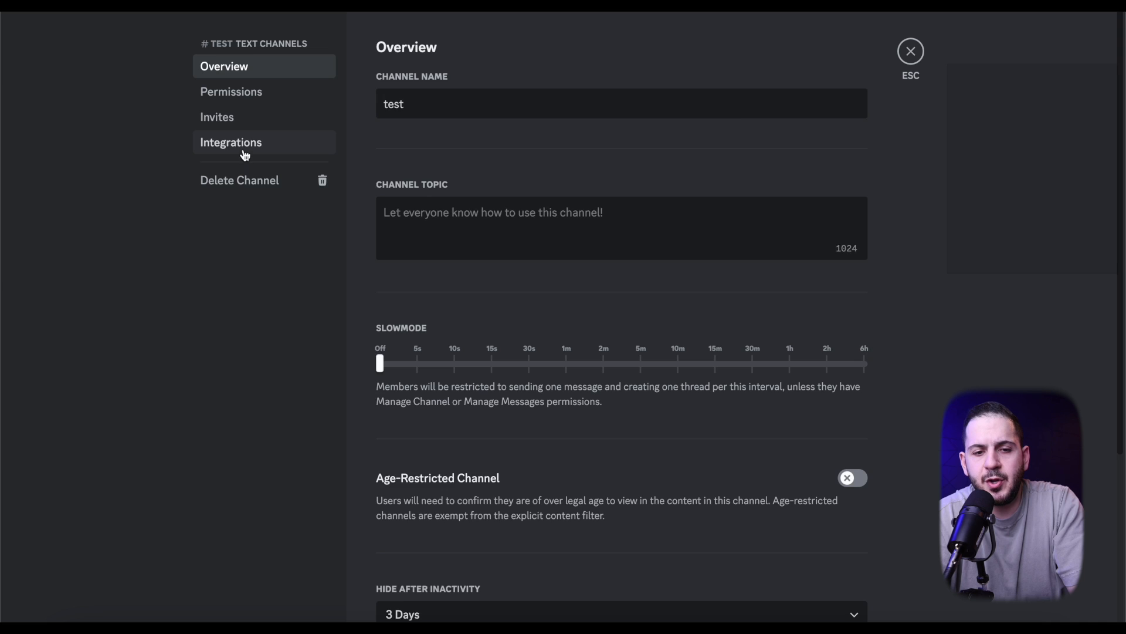
left_click(231, 142)
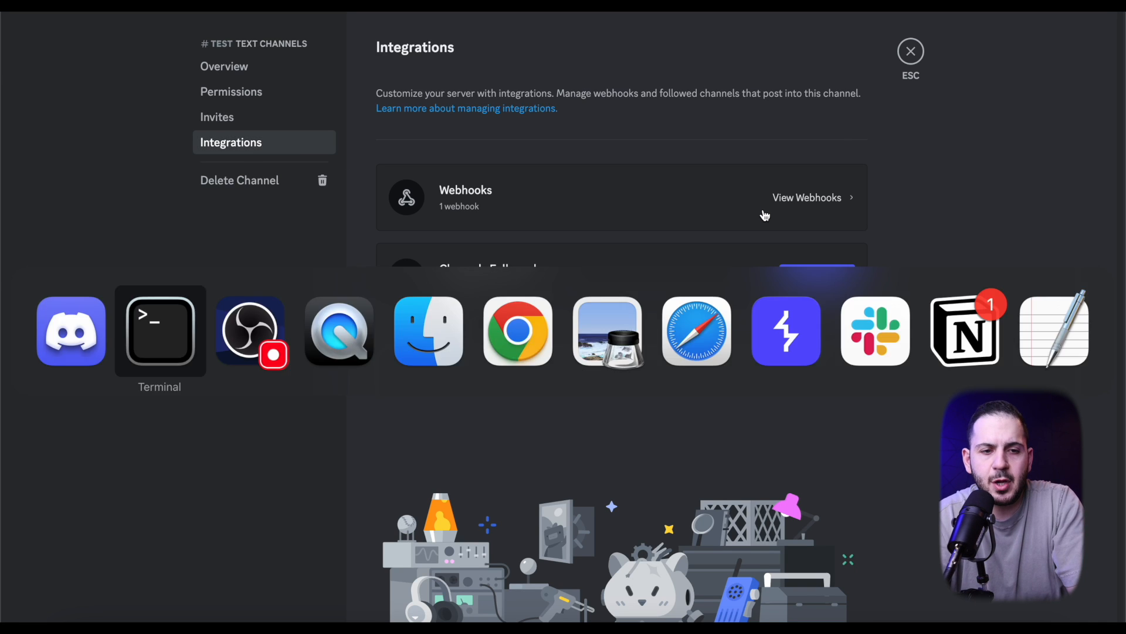
left_click(159, 330)
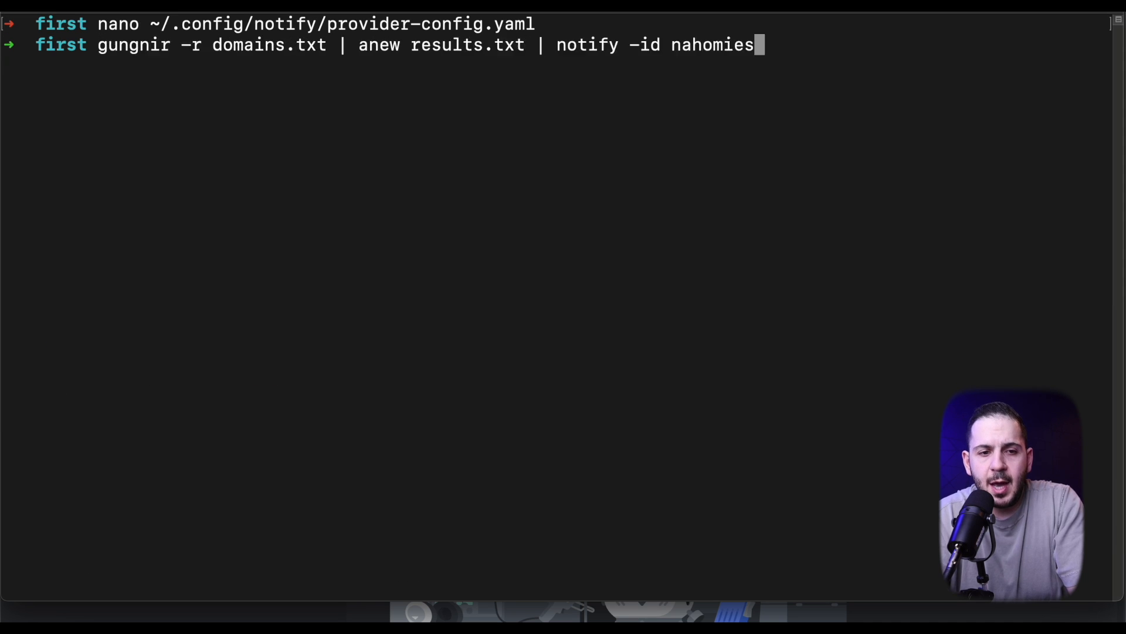
double_click(269, 45)
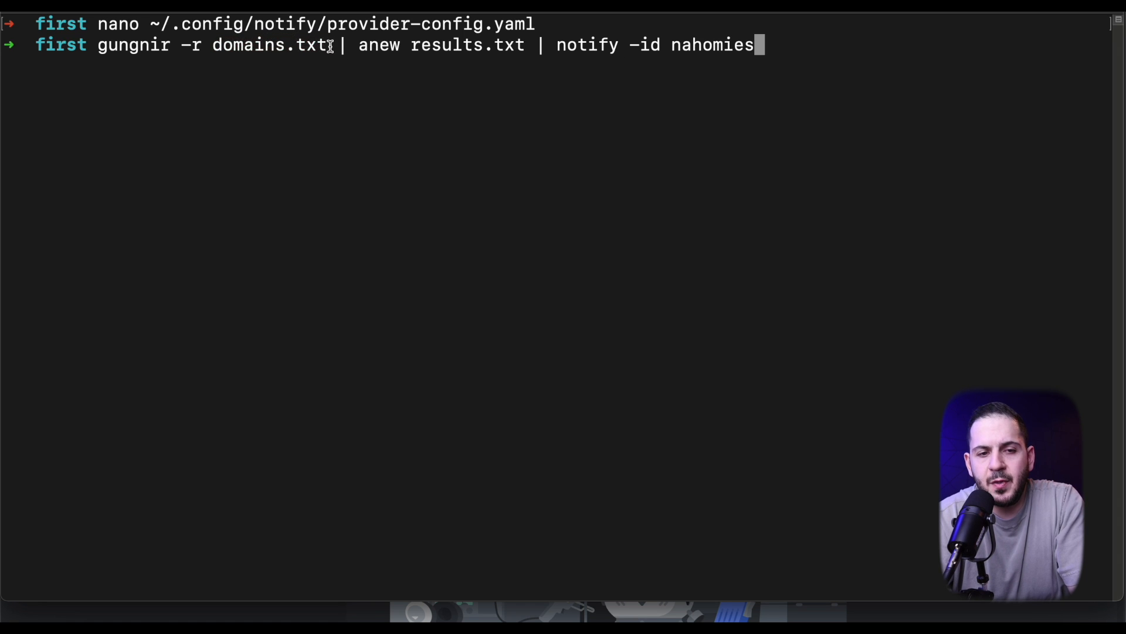
double_click(268, 45)
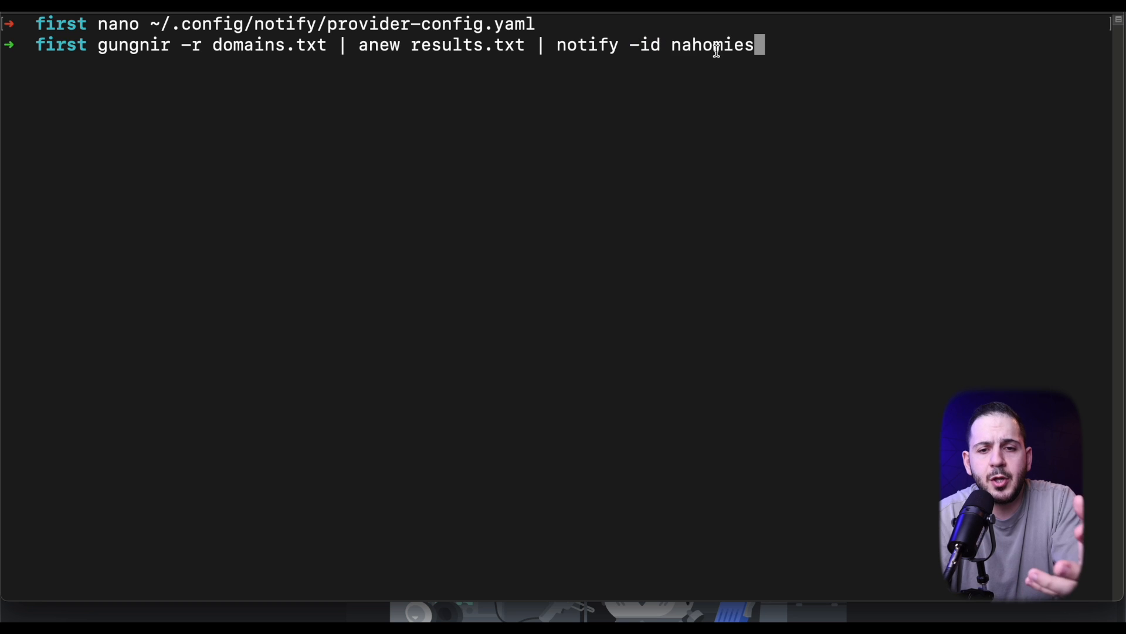
Step: Run the gungnir | anew | notify -id nahomies pipeline and select the posted nahomies.hackwithnahamsec.com message
key("enter")
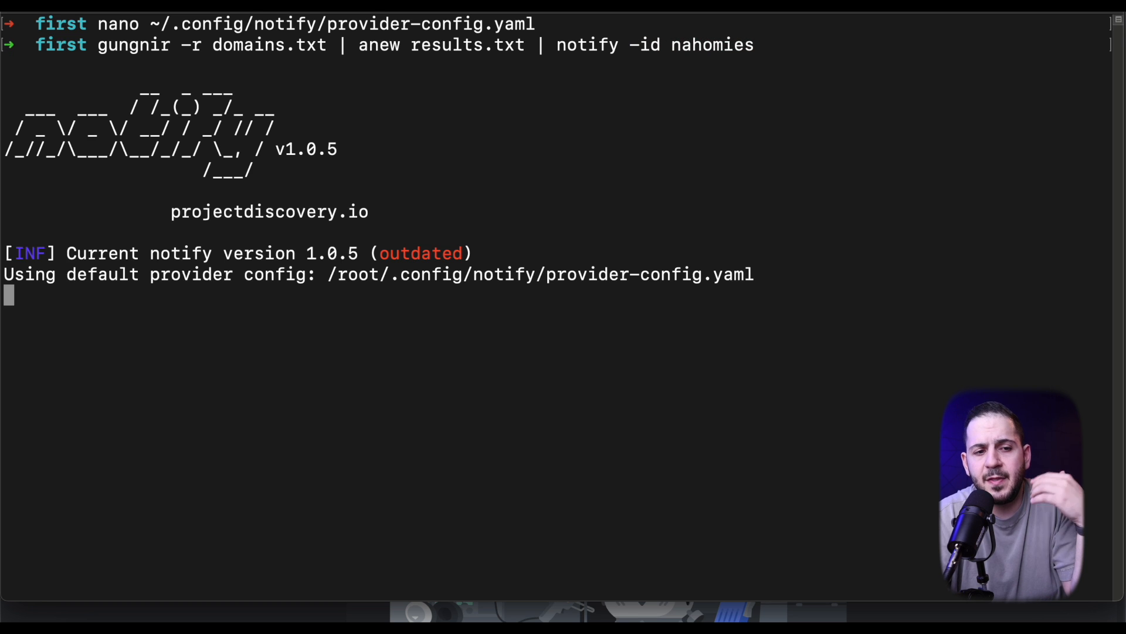
mouse_move(459, 440)
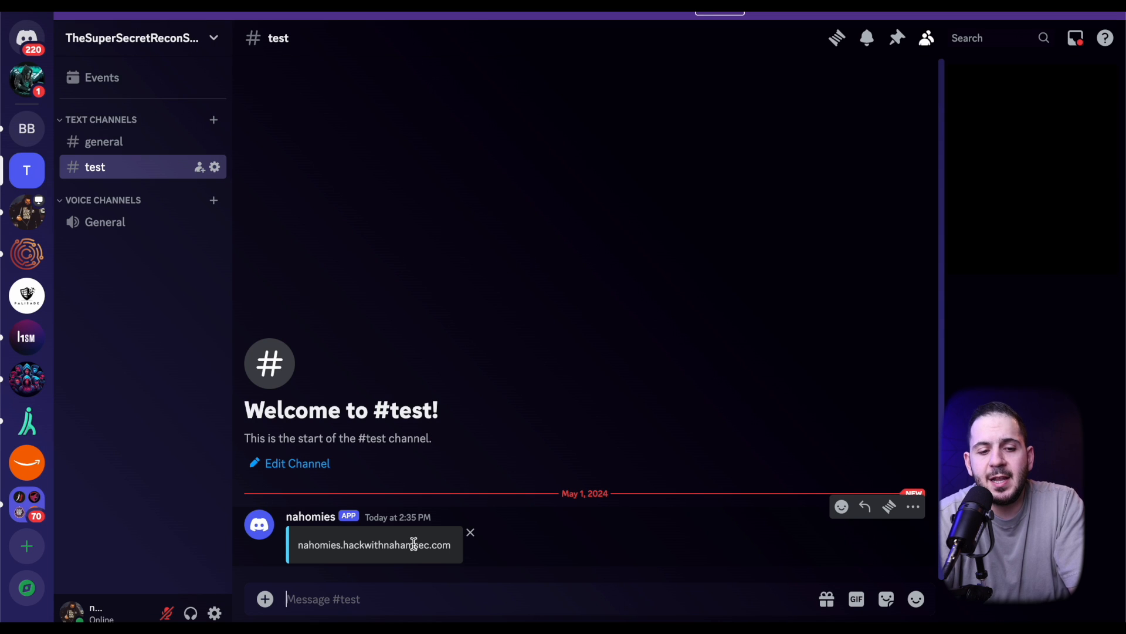
double_click(374, 544)
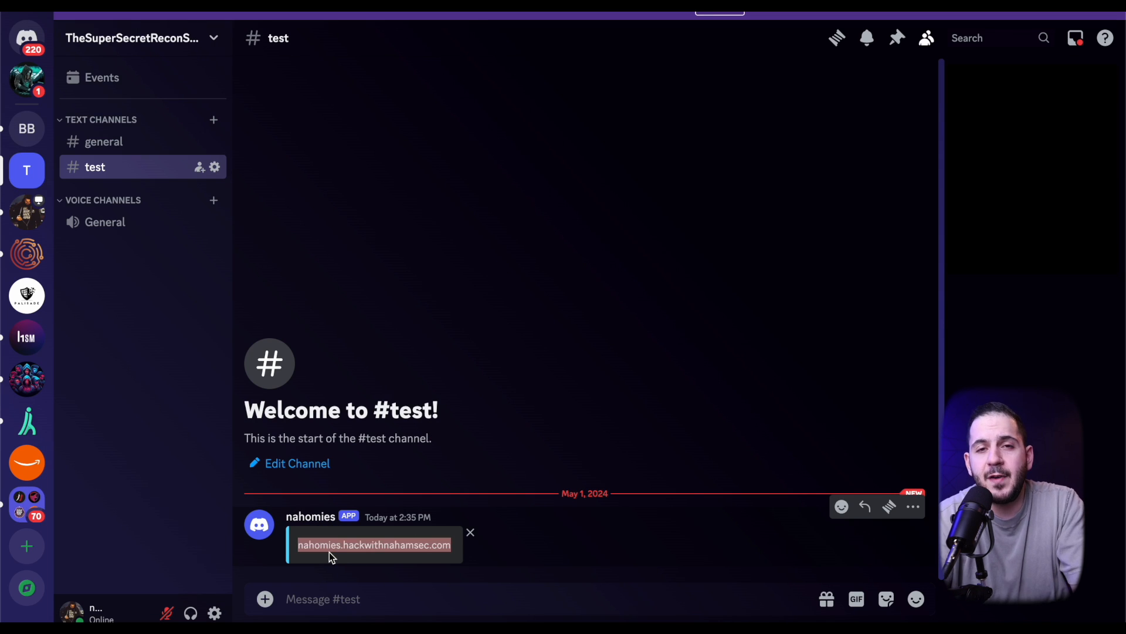